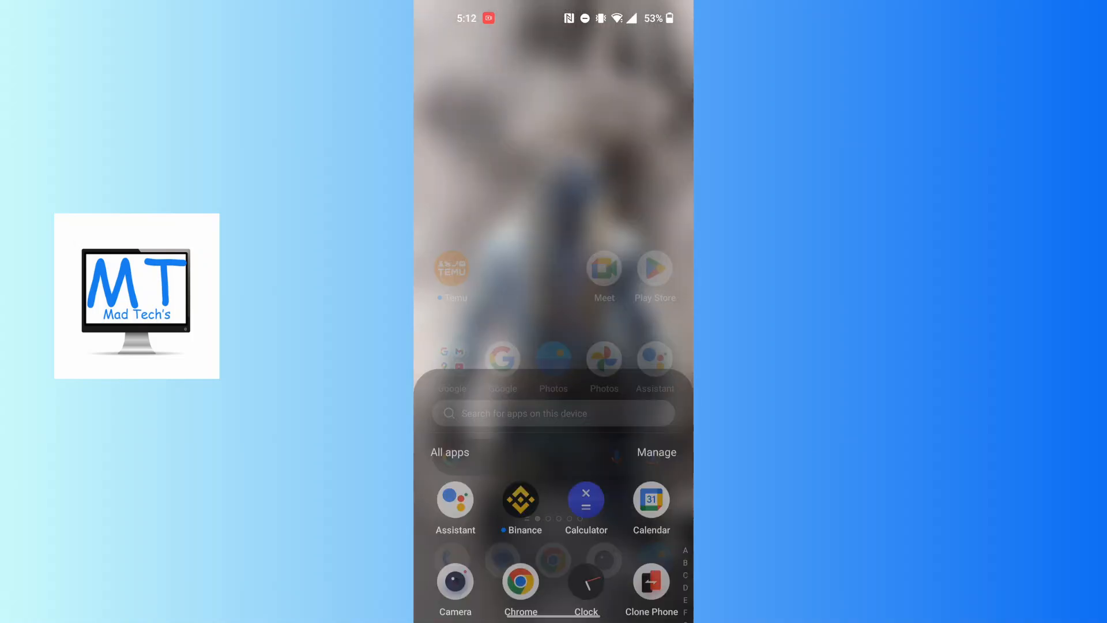
Launch TeraBox from the T section of the app drawer.
{"action": "scroll", "scroll_direction": "down", "scroll_amount": 3}
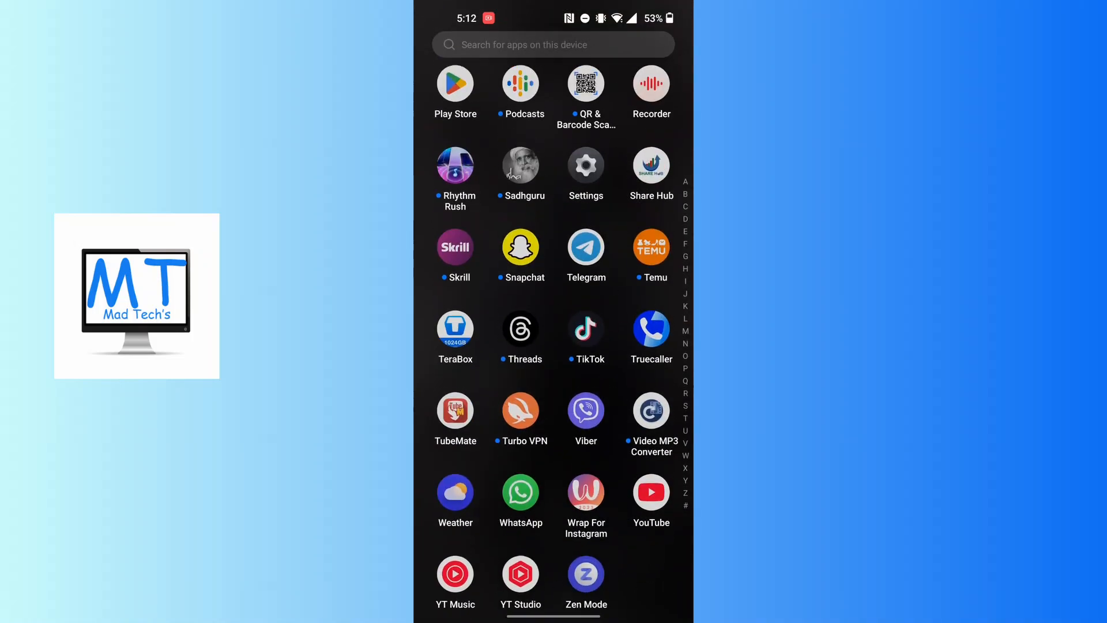
{"action": "left_click", "coordinate": [454, 329]}
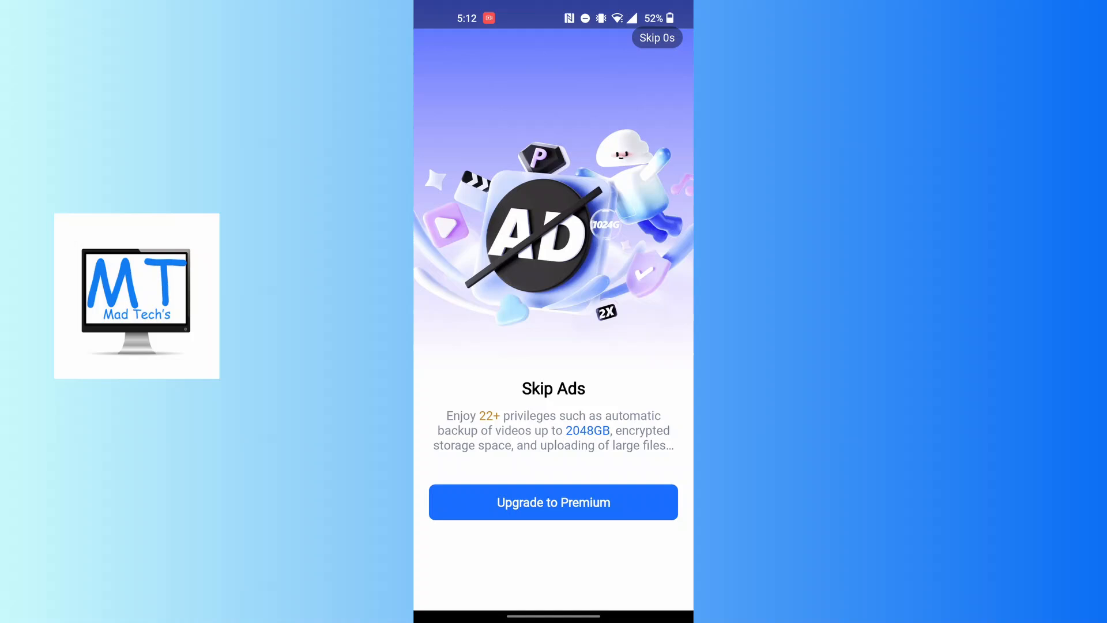
Skip the premium upgrade ad to reach the TeraBox home screen.
{"action": "left_click", "coordinate": [655, 37]}
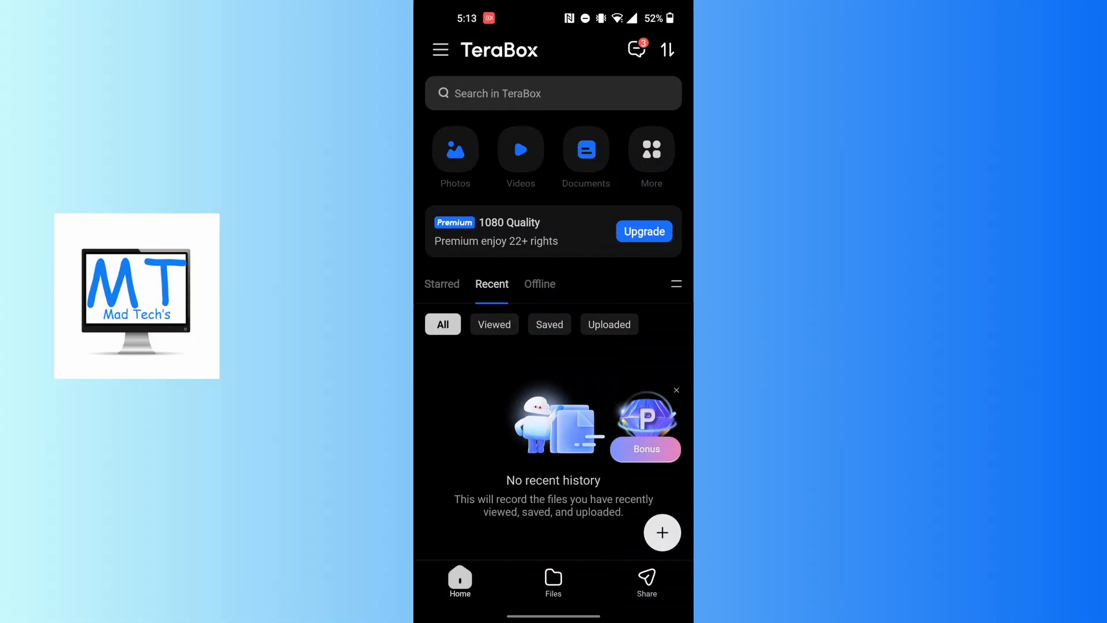
Reach the QR code scanner from the side menu, declining the Wi-Fi switching prompt on the way.
{"action": "left_click", "coordinate": [439, 49]}
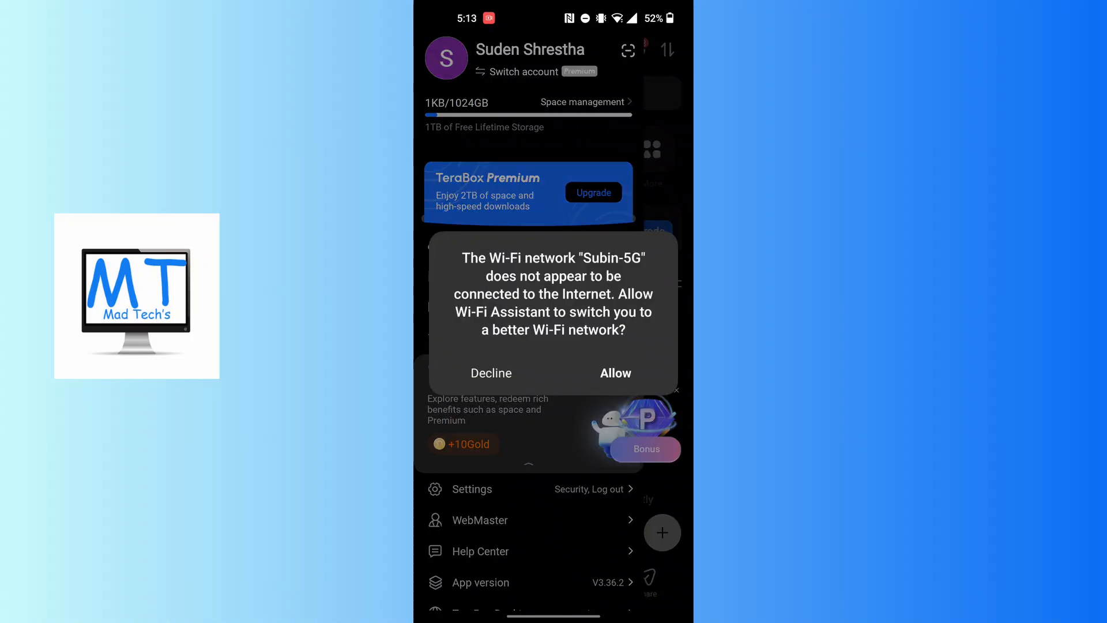
{"action": "left_click", "coordinate": [491, 373]}
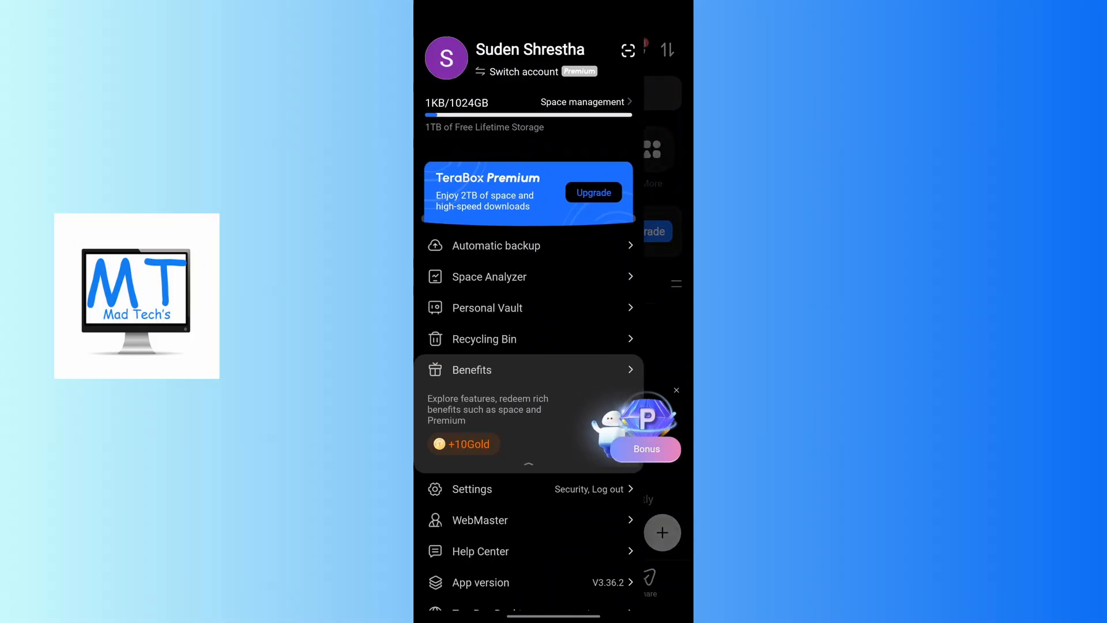
{"action": "left_click", "coordinate": [626, 49]}
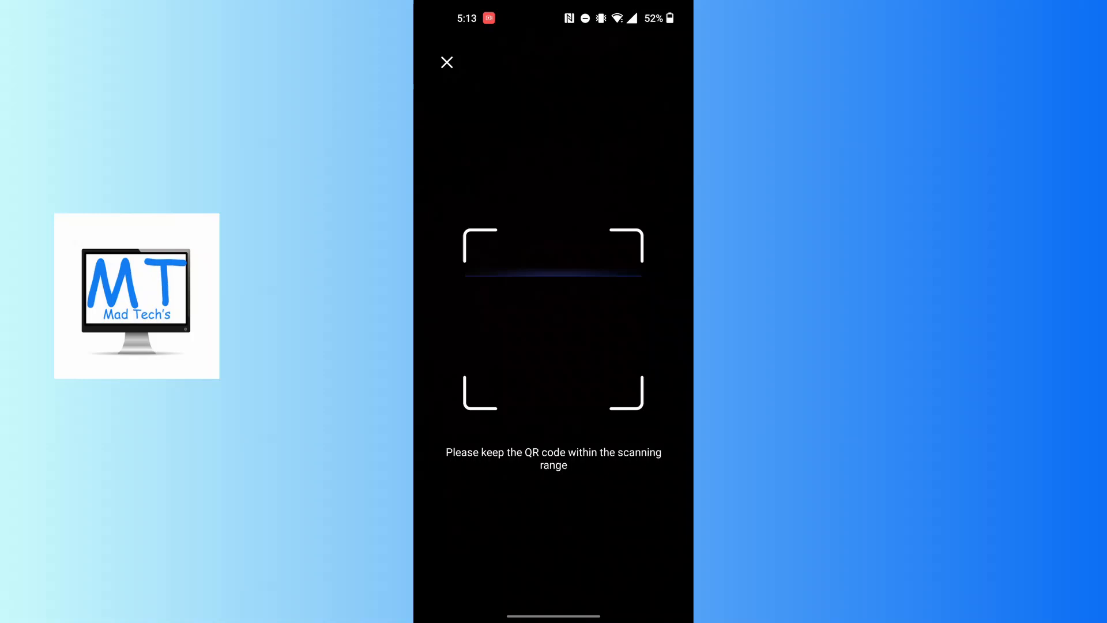